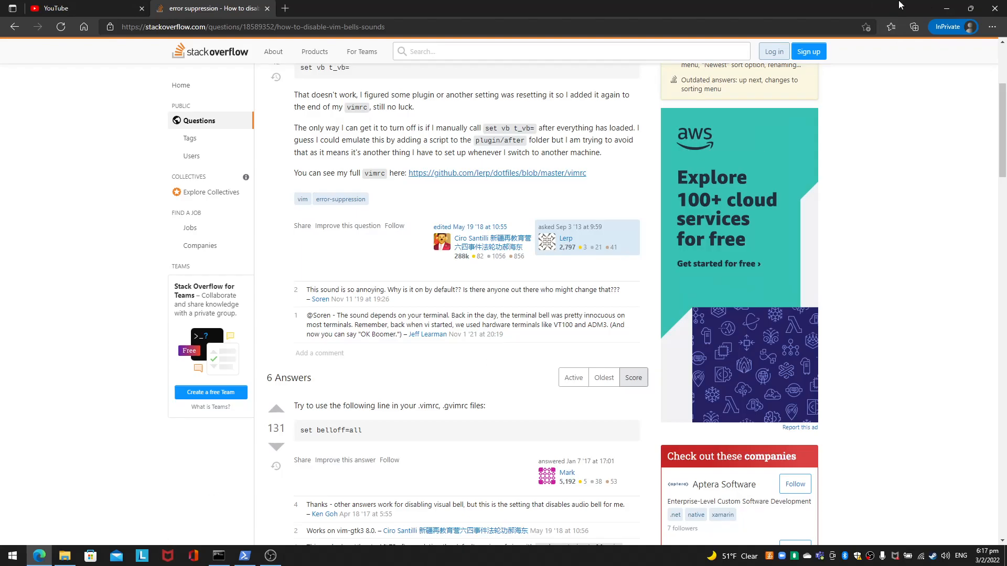
{"action": "mouse_move", "coordinate": [141, 12]}
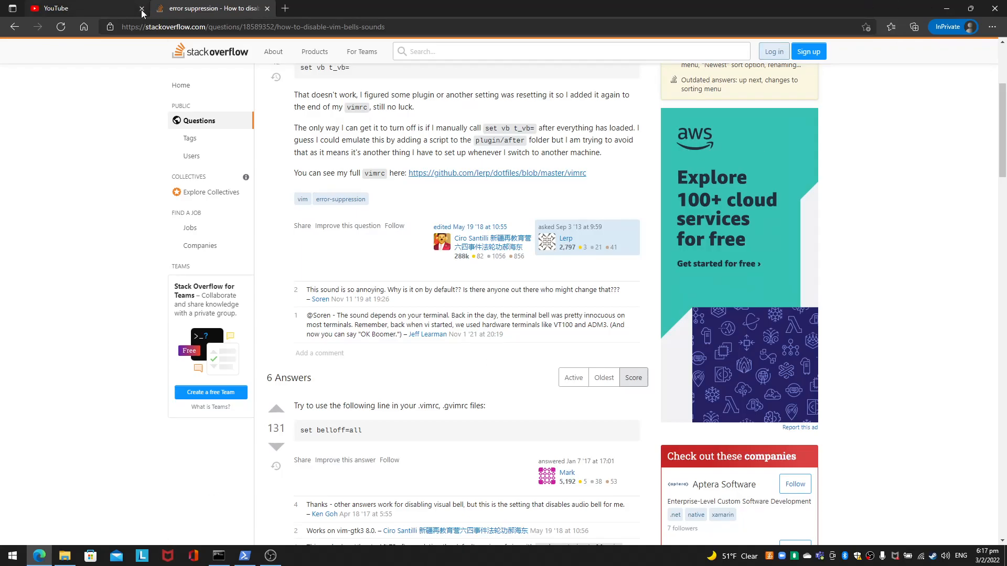
Close the YouTube tab in Edge after reading the belloff answer.
{"action": "left_click", "coordinate": [142, 9]}
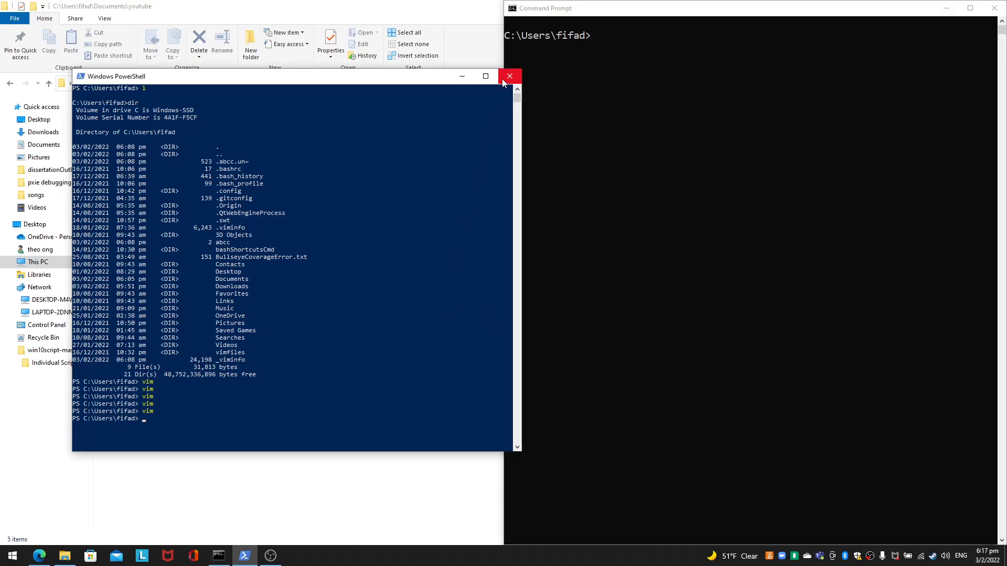
Close PowerShell and launch Vim on a new file abc from Command Prompt.
{"action": "left_click", "coordinate": [509, 76]}
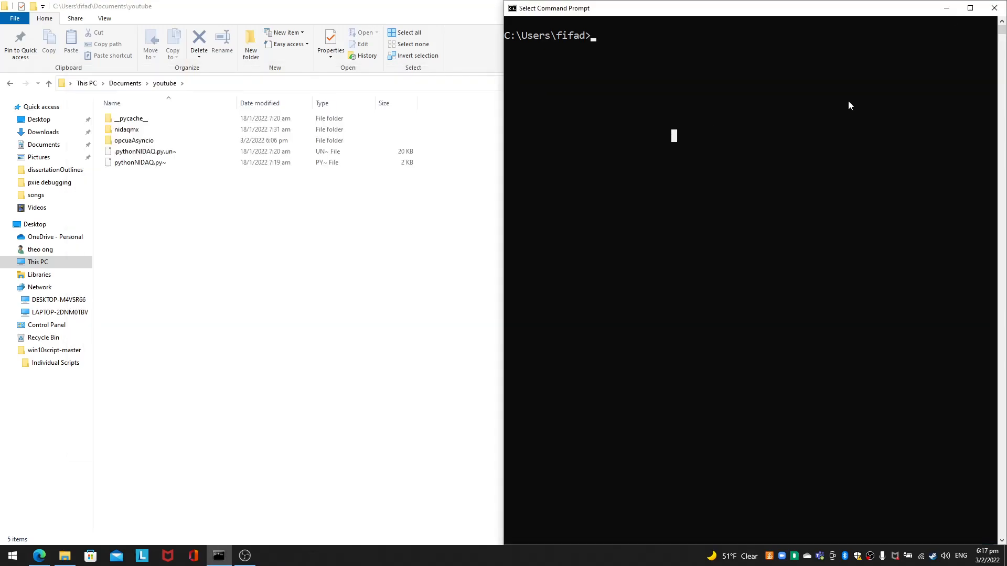
{"action": "type", "text": "vim ab"}
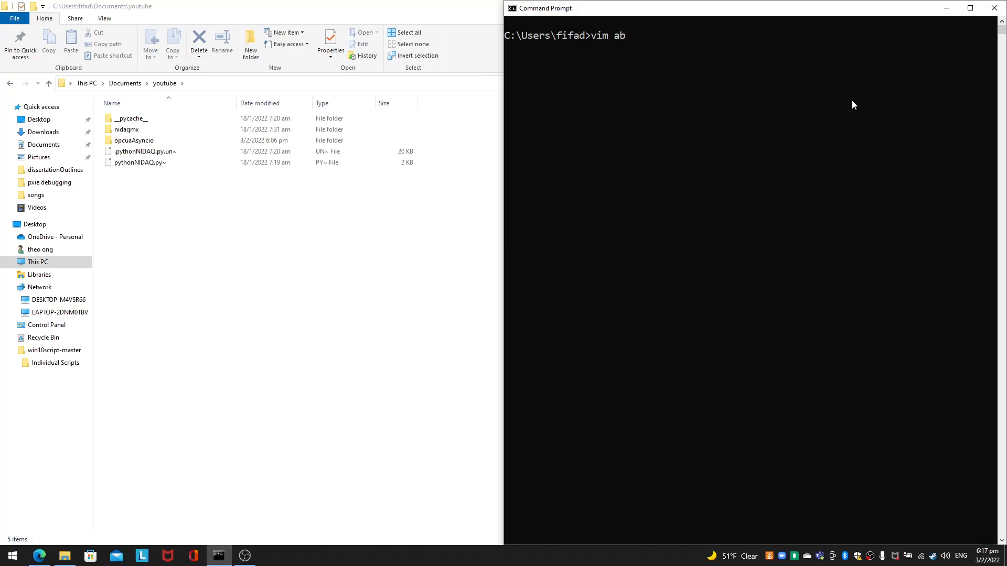
{"action": "key", "text": "Return"}
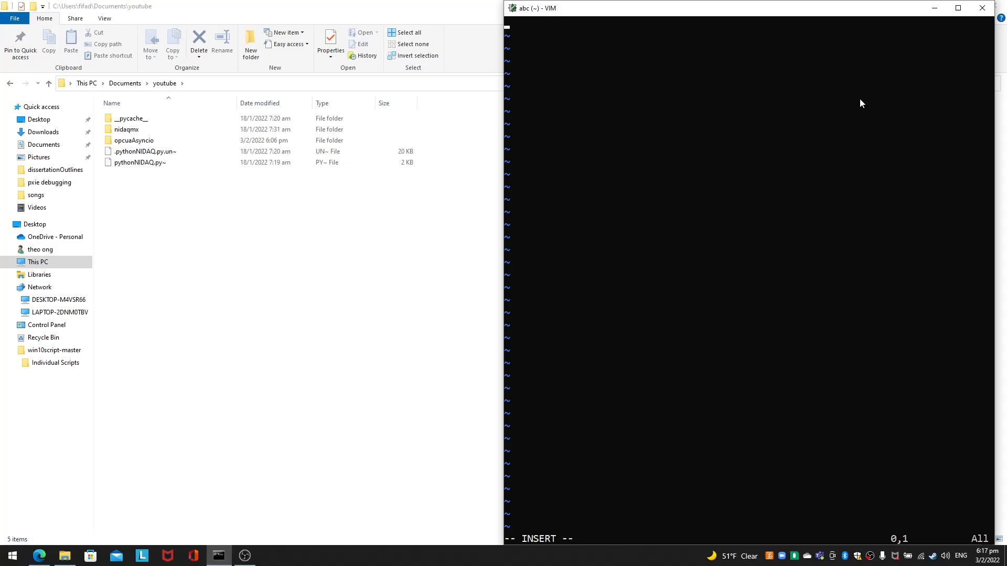
{"action": "mouse_move", "coordinate": [262, 30]}
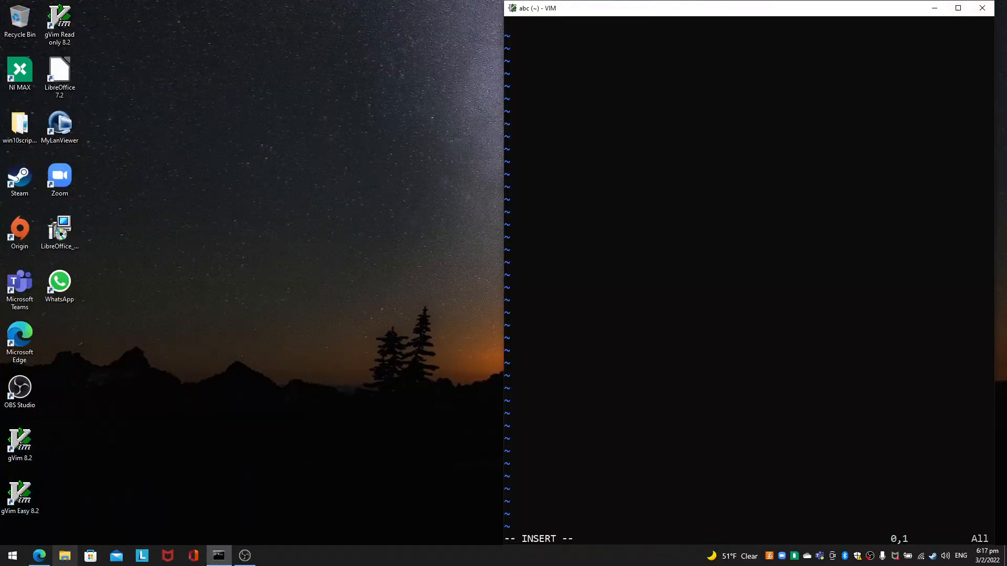
{"action": "mouse_move", "coordinate": [795, 140]}
{"action": "type", "text": ":wq"}
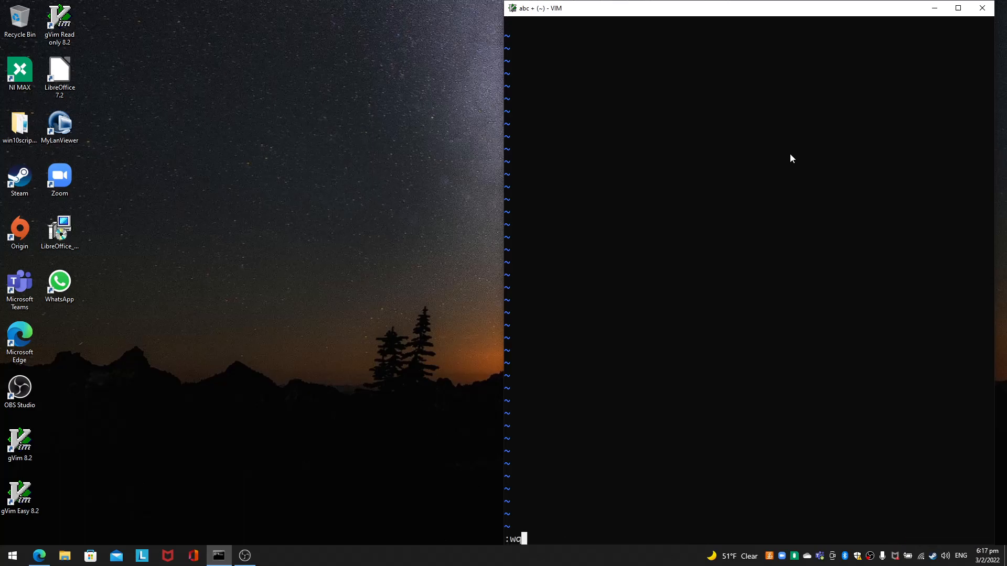
Quit Vim with :wq and run 'net stop beep', which reports the service is not started.
{"action": "key", "text": "Return"}
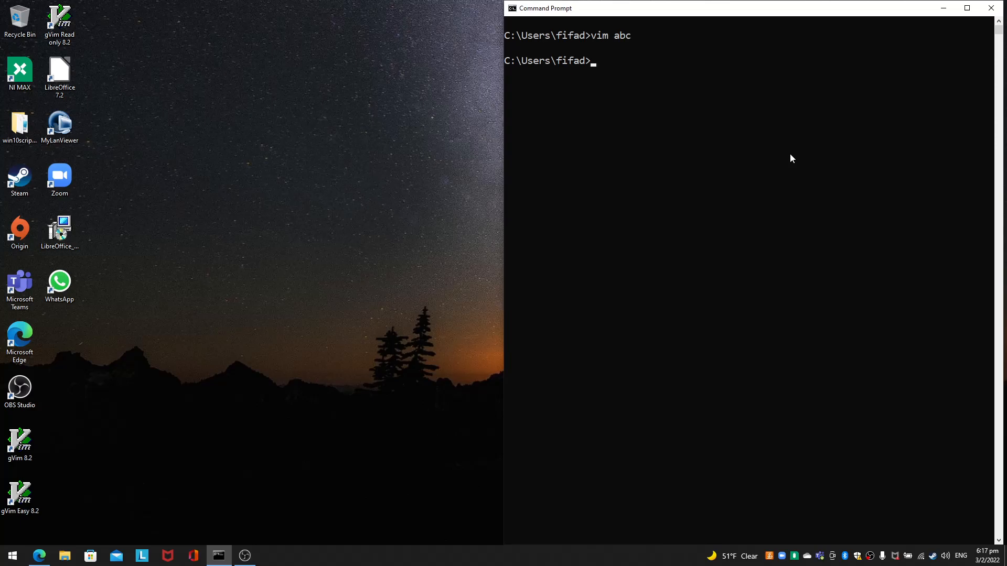
{"action": "type", "text": "net stop beep"}
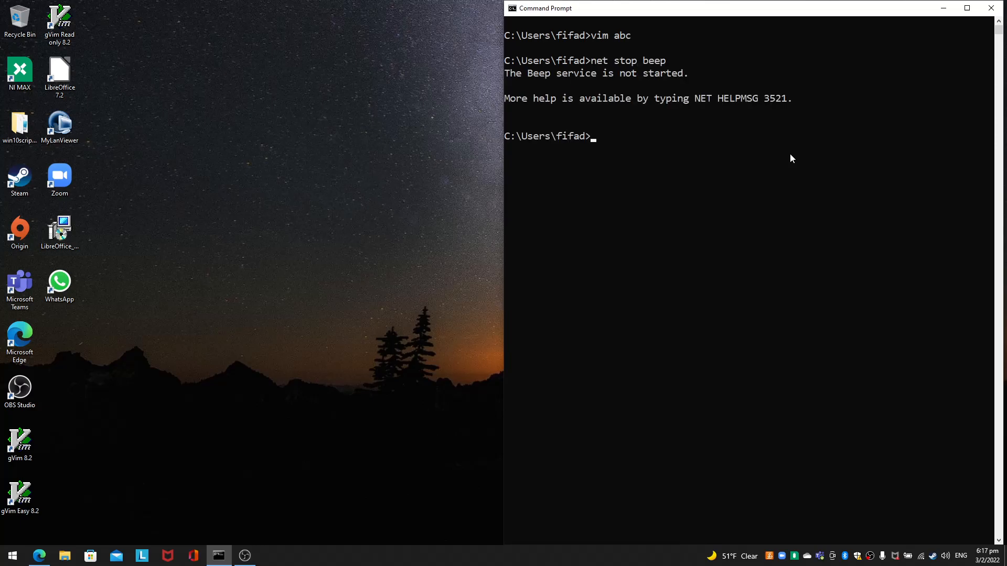
{"action": "left_click", "coordinate": [697, 173]}
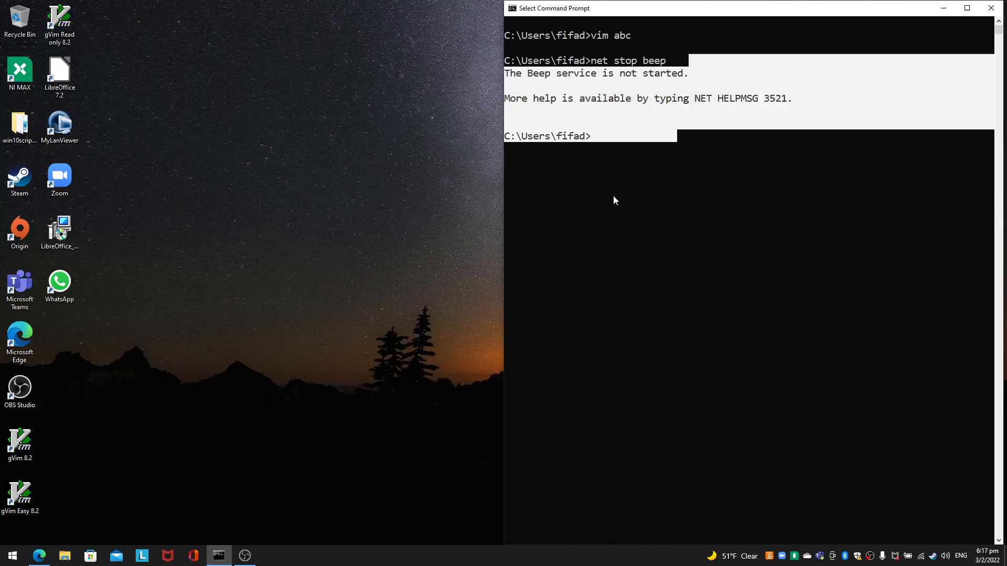
{"action": "mouse_move", "coordinate": [63, 536]}
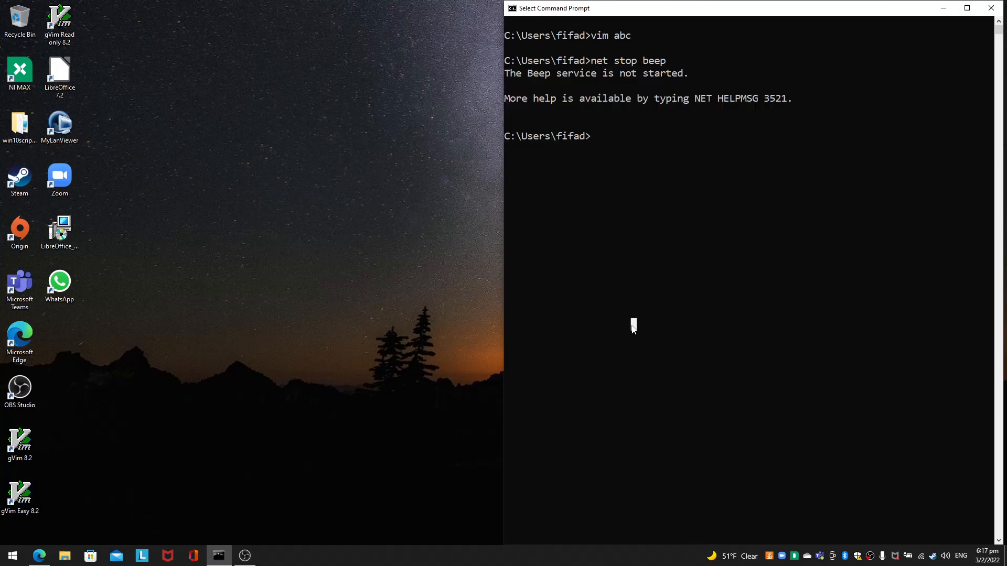
{"action": "mouse_move", "coordinate": [634, 325]}
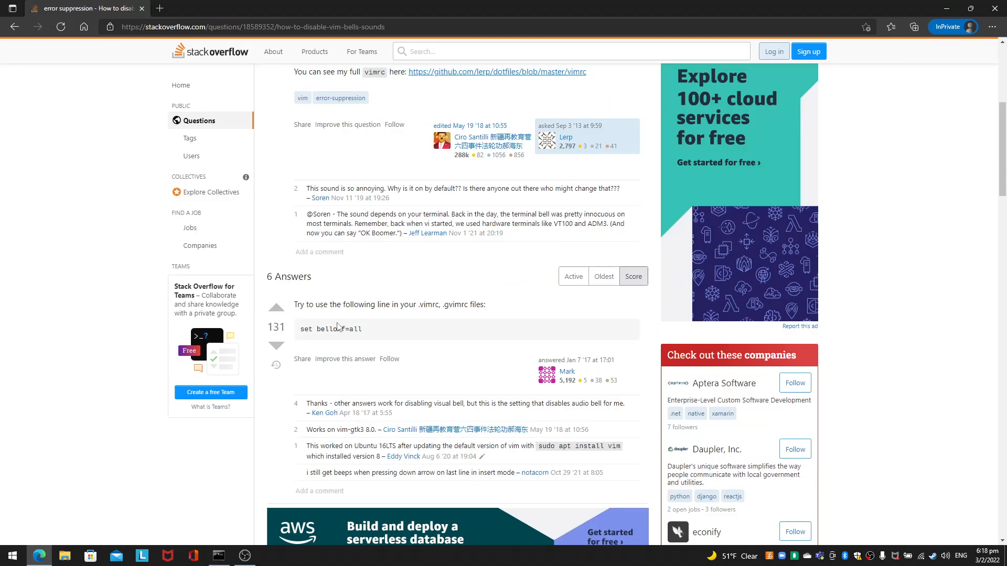
{"action": "mouse_move", "coordinate": [376, 348]}
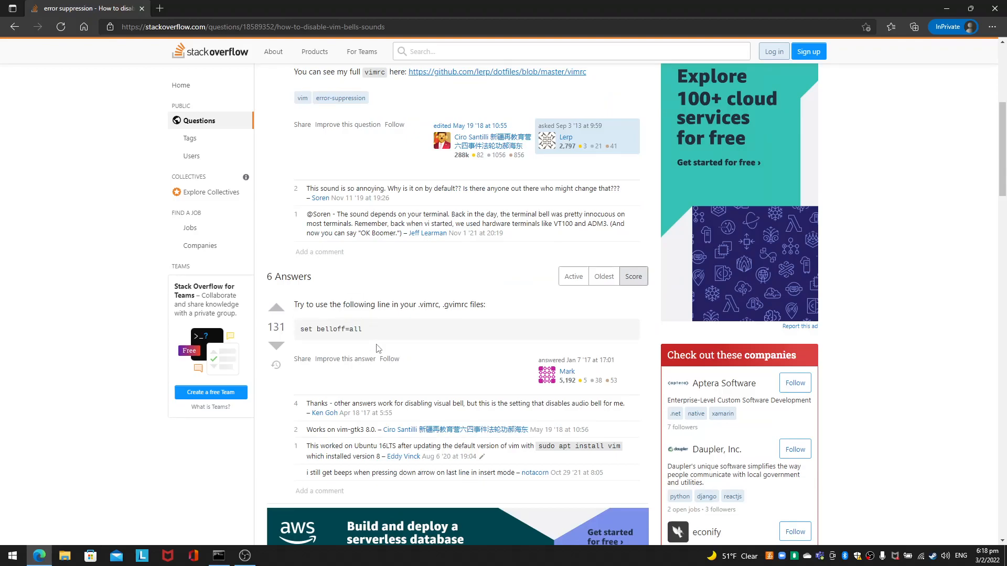
{"action": "double_click", "coordinate": [330, 328]}
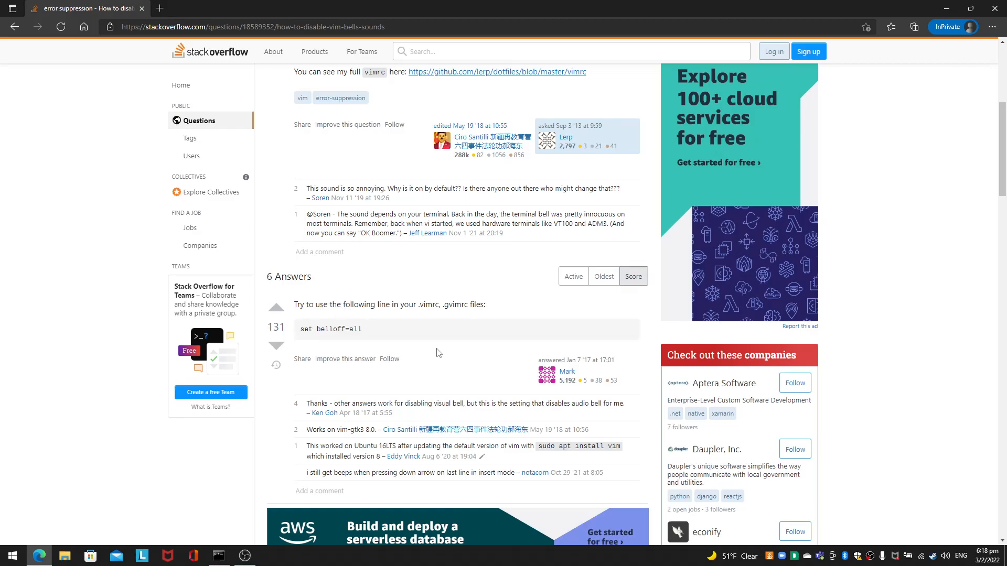
{"action": "mouse_move", "coordinate": [965, 4]}
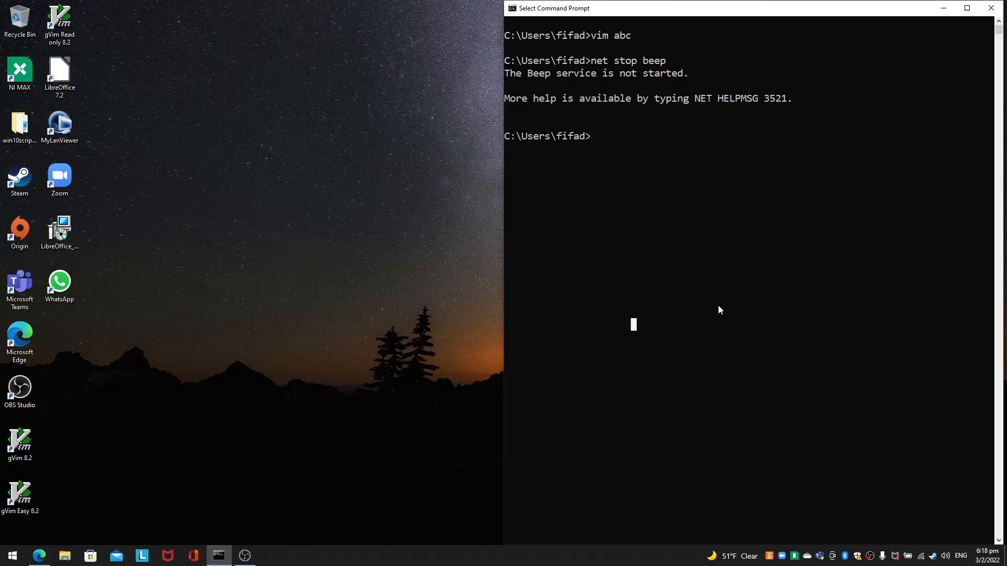
Attempt 'chdir ~/' in the old window, then start a fresh Command Prompt from the taskbar.
{"action": "type", "text": "chd"}
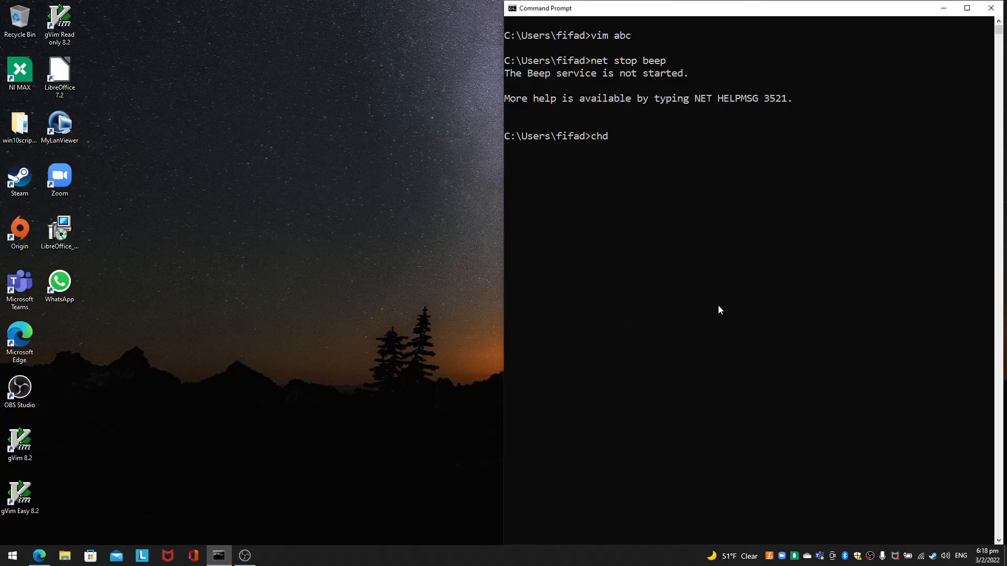
{"action": "type", "text": "ir ~/"}
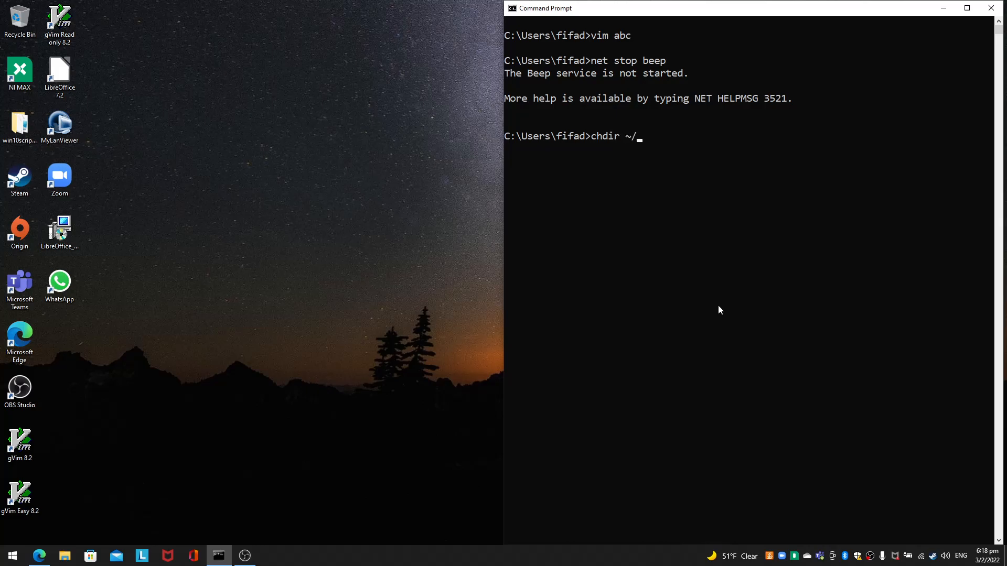
{"action": "key", "text": "Return"}
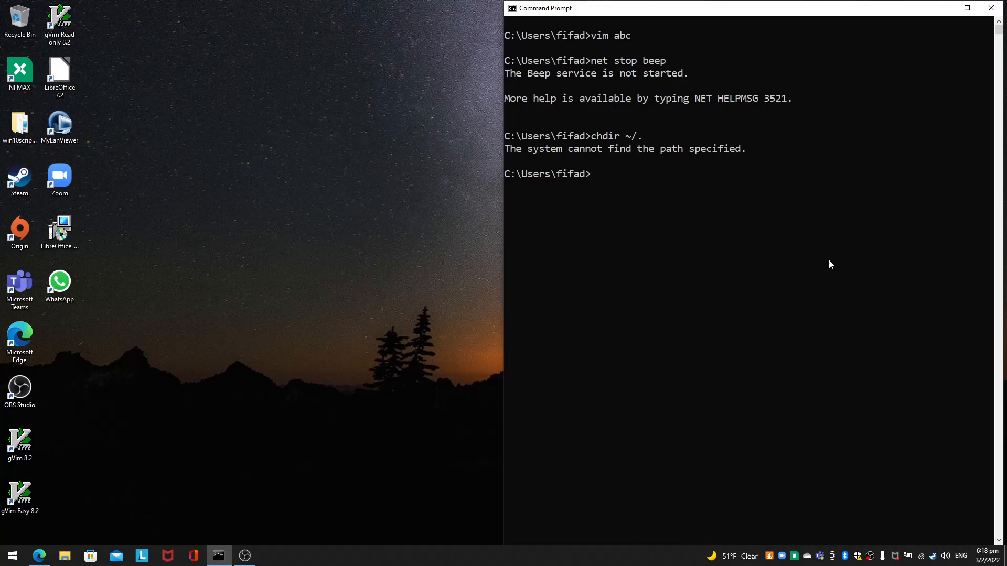
{"action": "type", "text": "cle"}
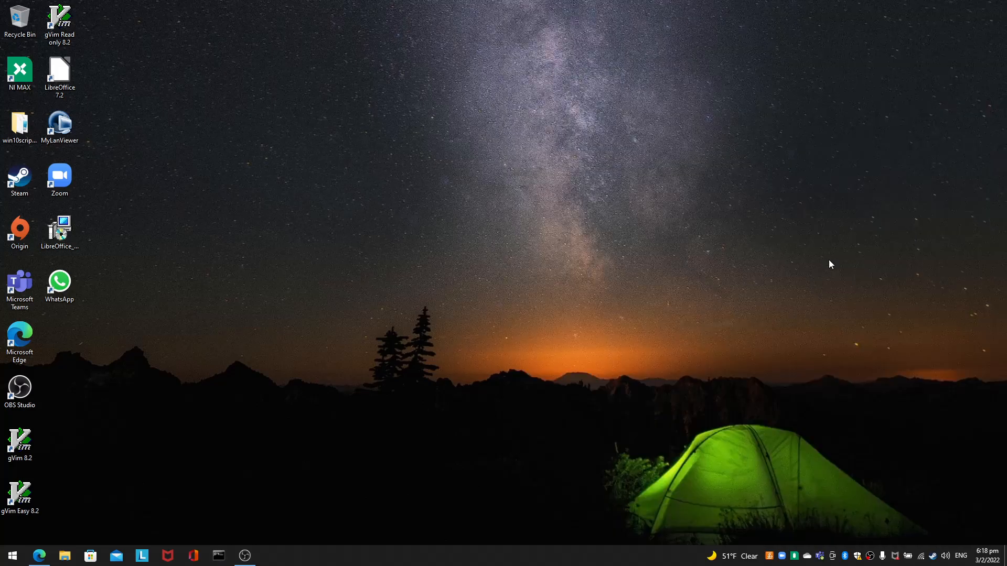
{"action": "left_click", "coordinate": [218, 556]}
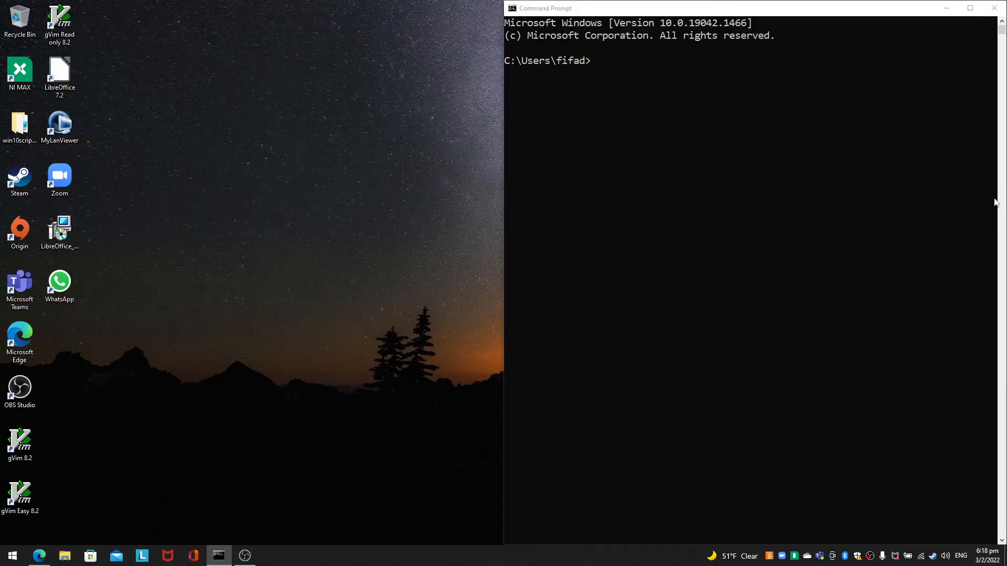
{"action": "mouse_move", "coordinate": [693, 210]}
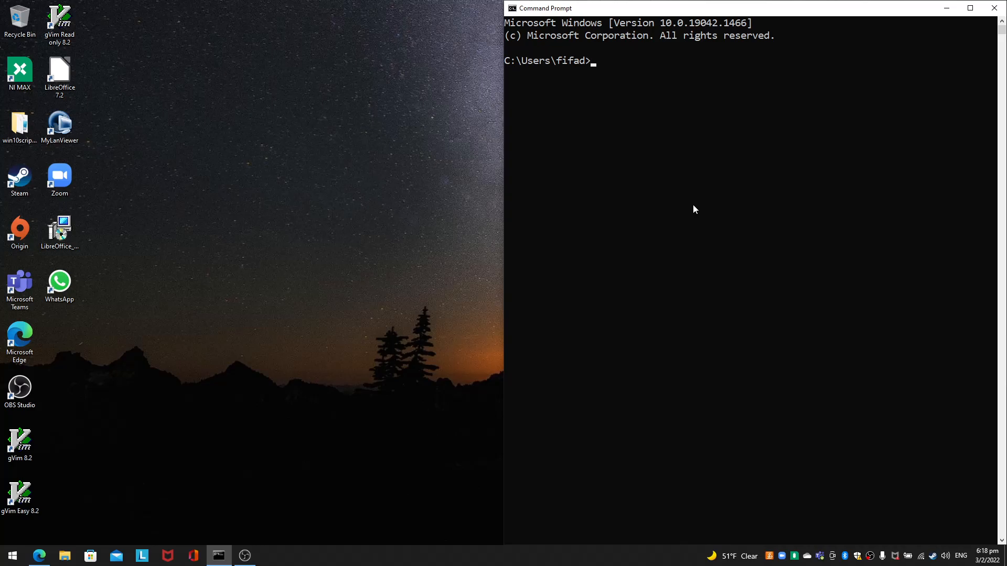
Enter the command to edit .vimrc in the home folder with Vim.
{"action": "type", "text": "vim ~"}
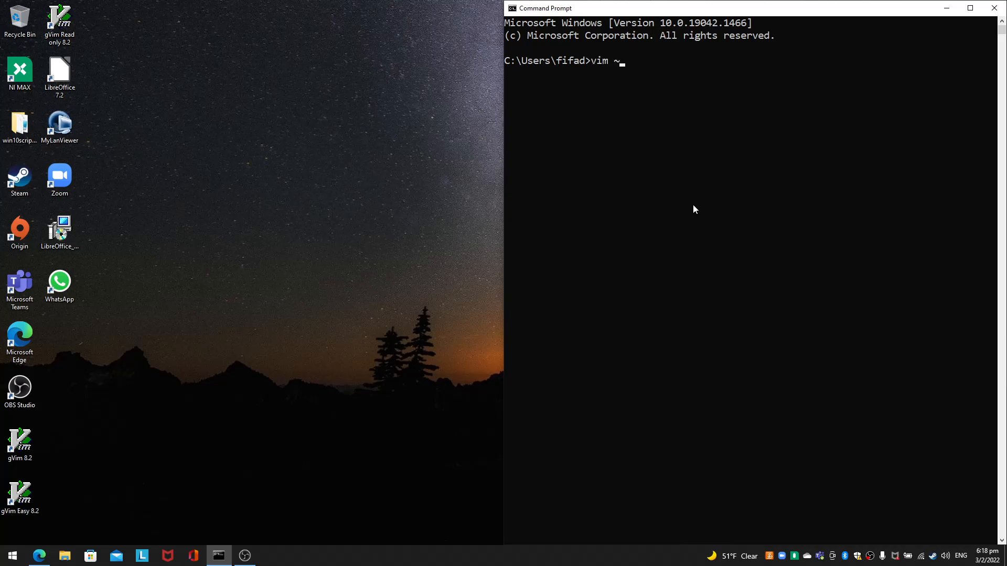
{"action": "type", "text": "."}
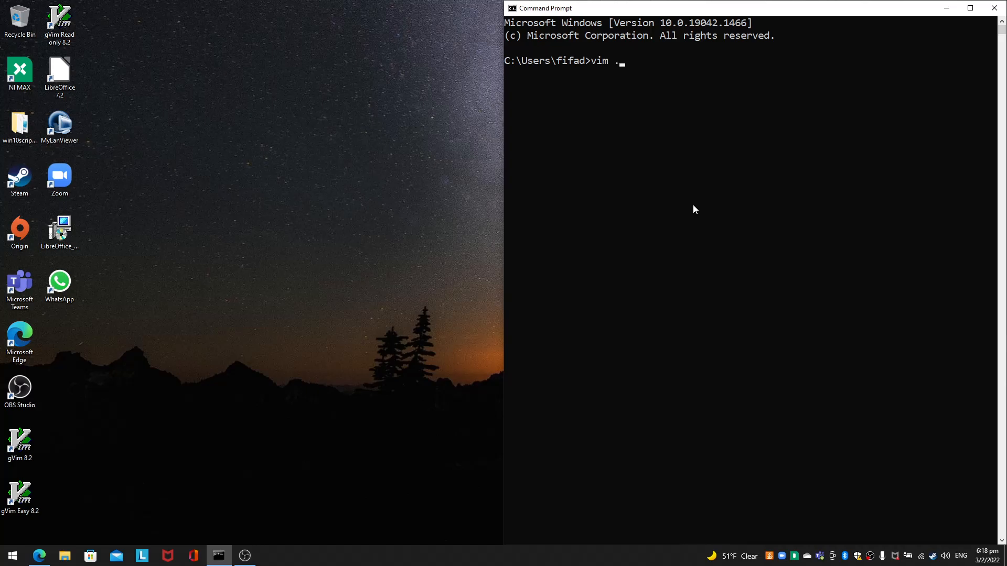
{"action": "type", "text": "vimrc"}
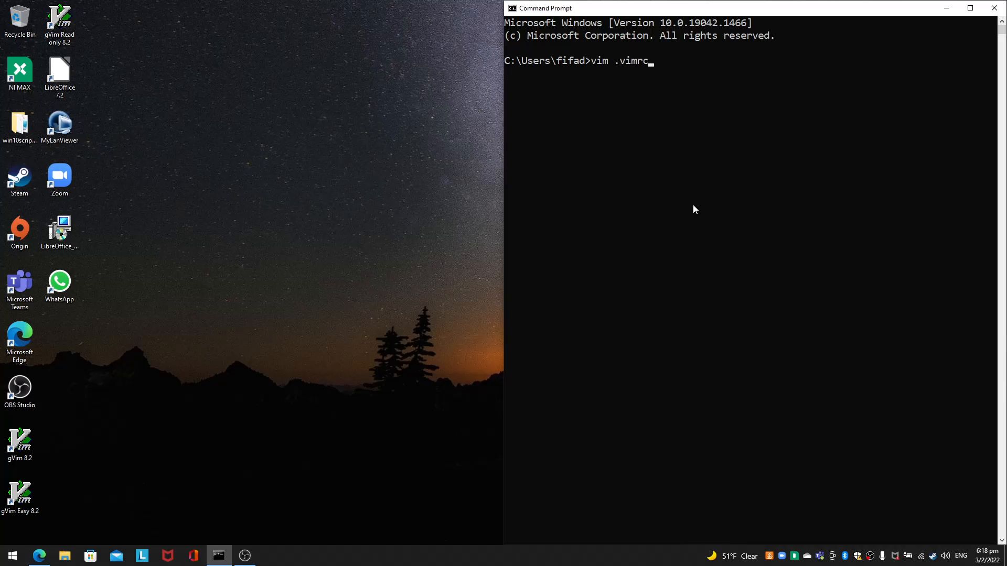
Create .vimrc in Vim containing the line 'set belloff=all'.
{"action": "key", "text": "Return"}
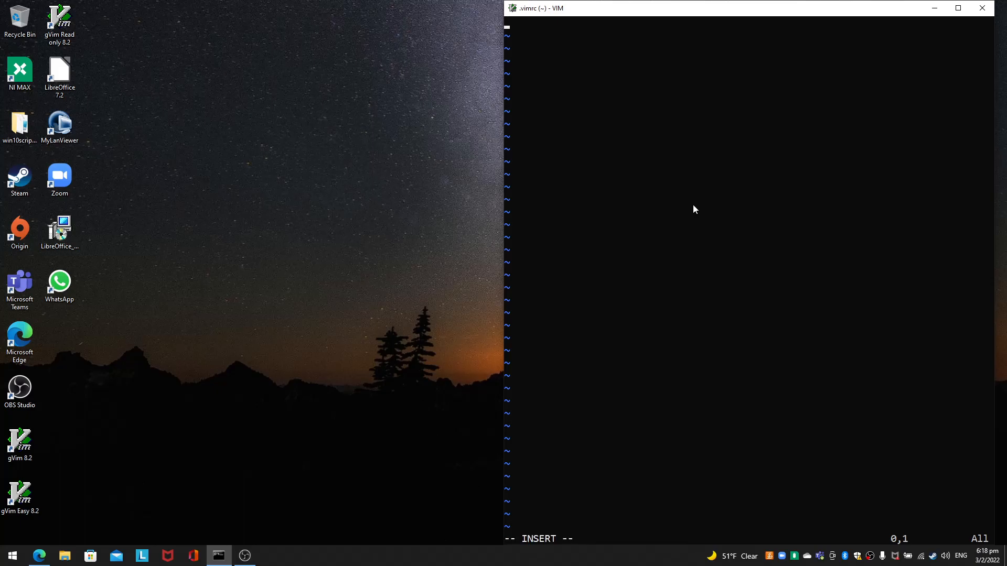
{"action": "type", "text": "set bell"}
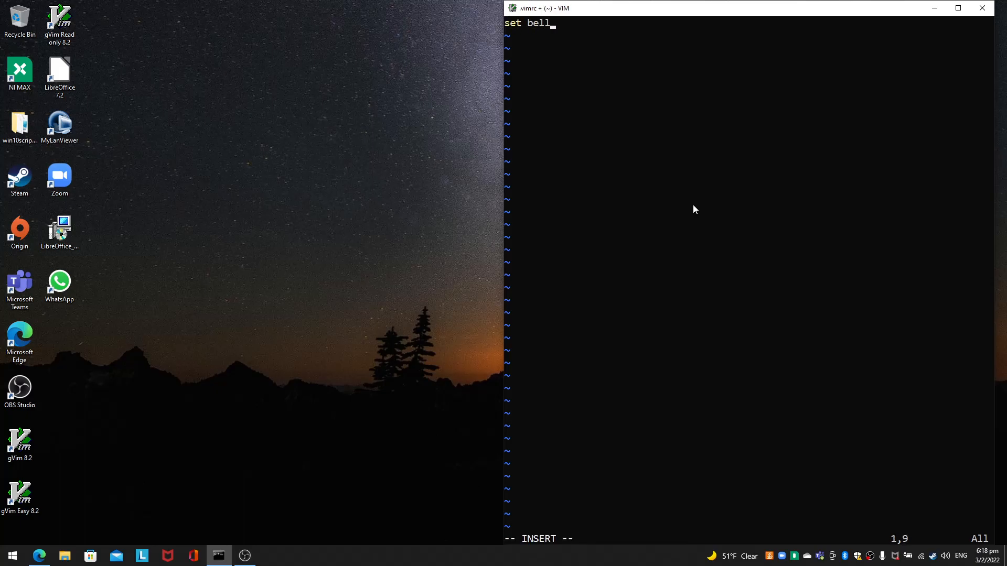
{"action": "type", "text": "off=all"}
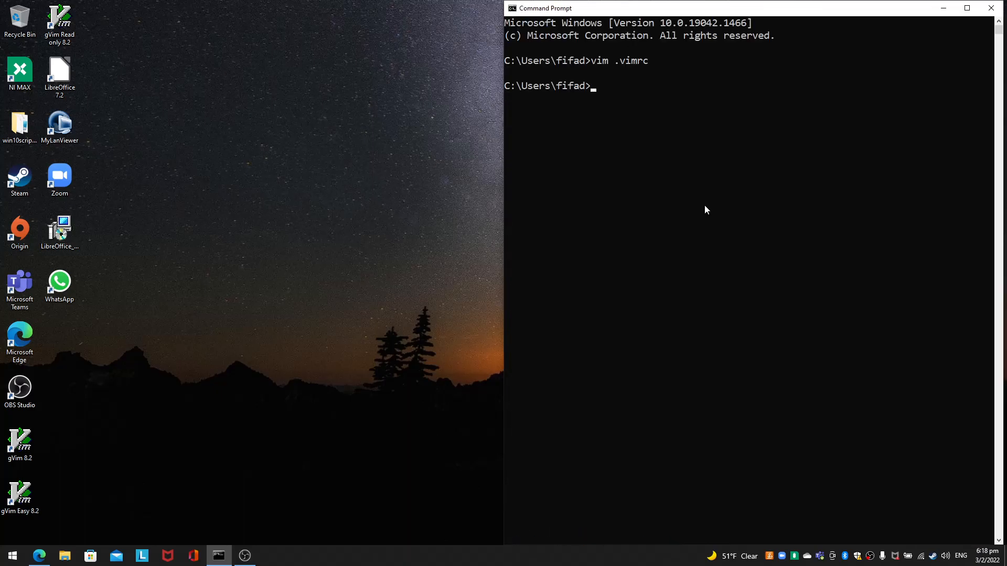
Reopen abc in Vim and leave insert mode with Esc to check the bell is silent.
{"action": "type", "text": "vim abc"}
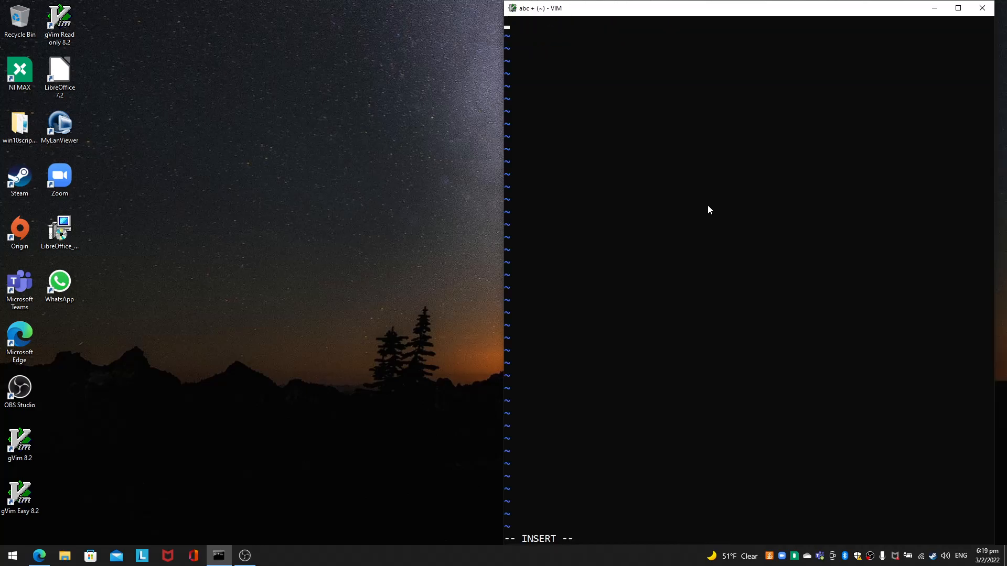
{"action": "key", "text": "Escape"}
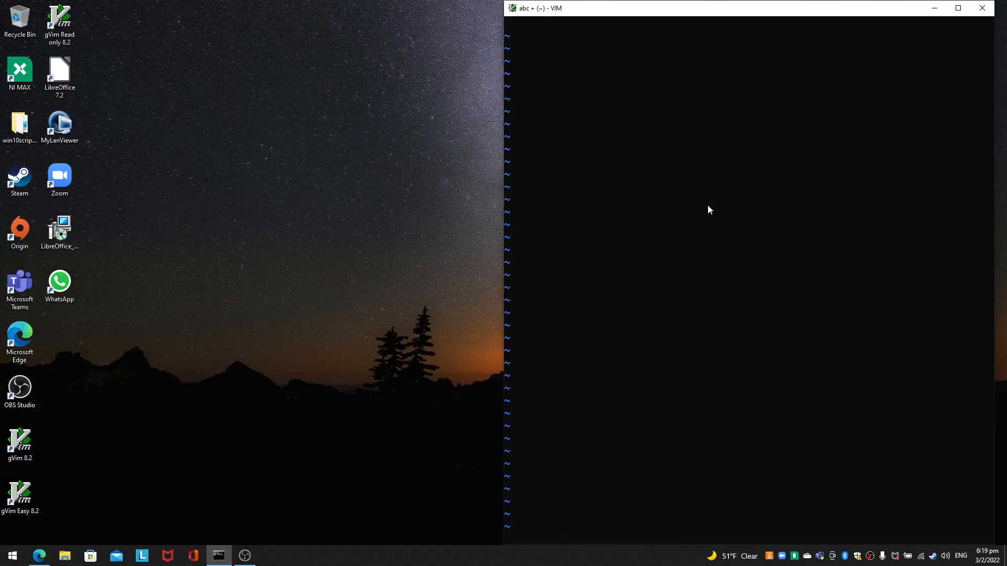